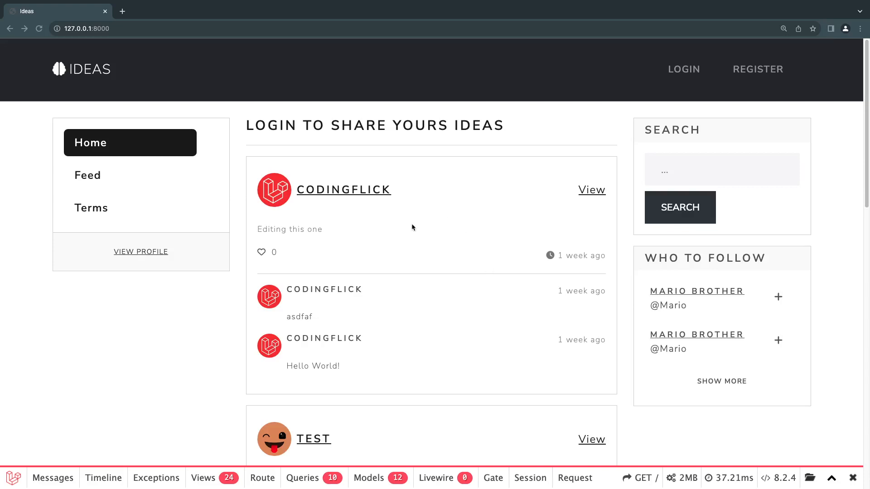
pyautogui.moveTo(411, 235)
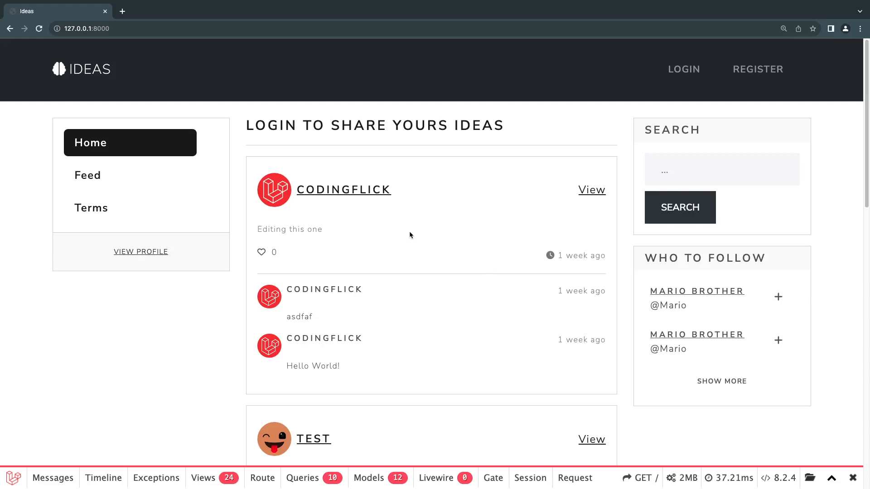
pyautogui.moveTo(400, 235)
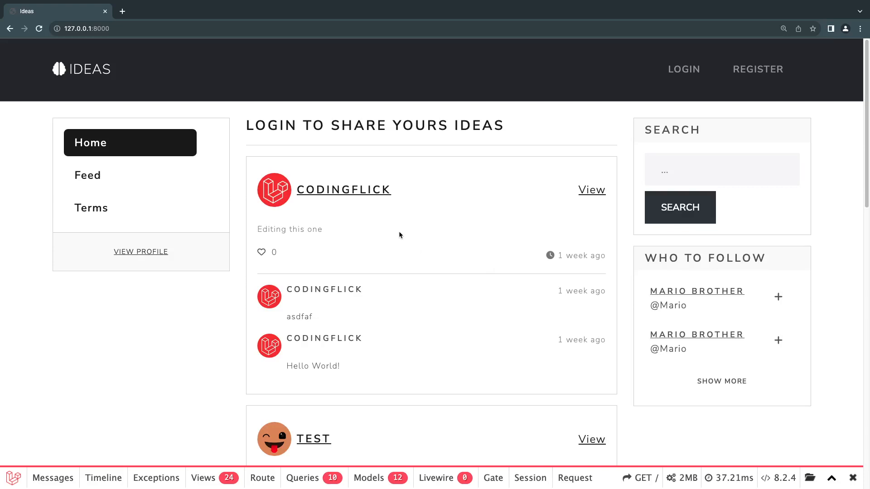
pyautogui.moveTo(298, 264)
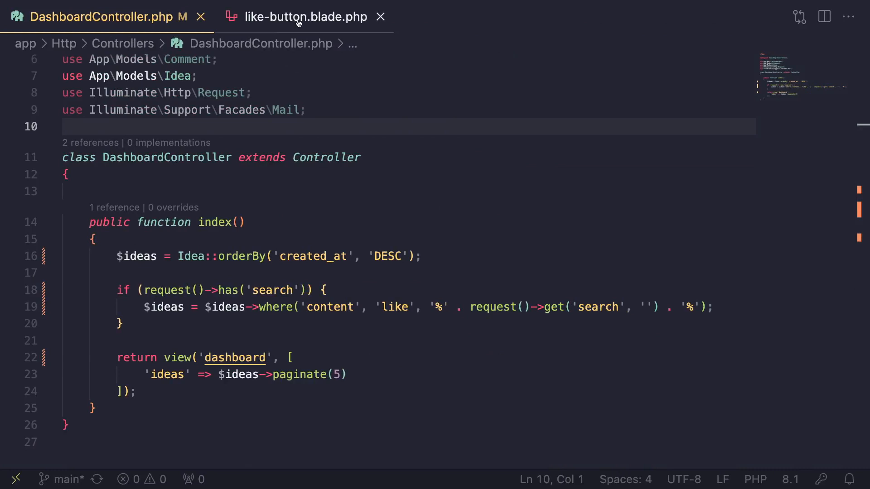
# - Bring up the like-button.blade.php view that renders each idea's likes count
pyautogui.click(305, 17)
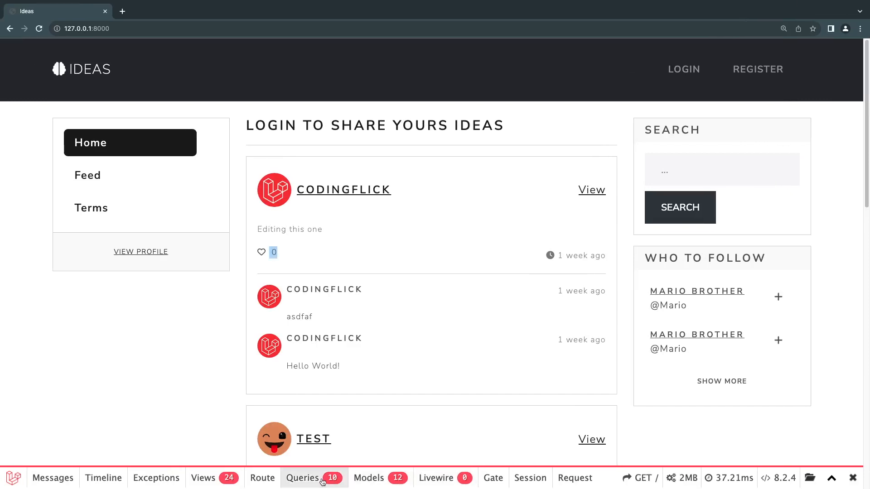
# - Show the Debugbar query log and scroll through the per-idea likes count queries
pyautogui.click(303, 478)
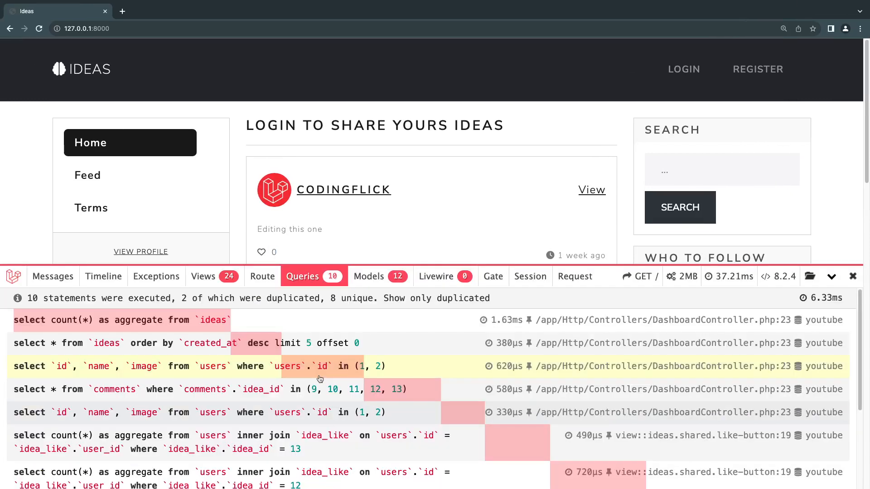
pyautogui.scroll(-3)
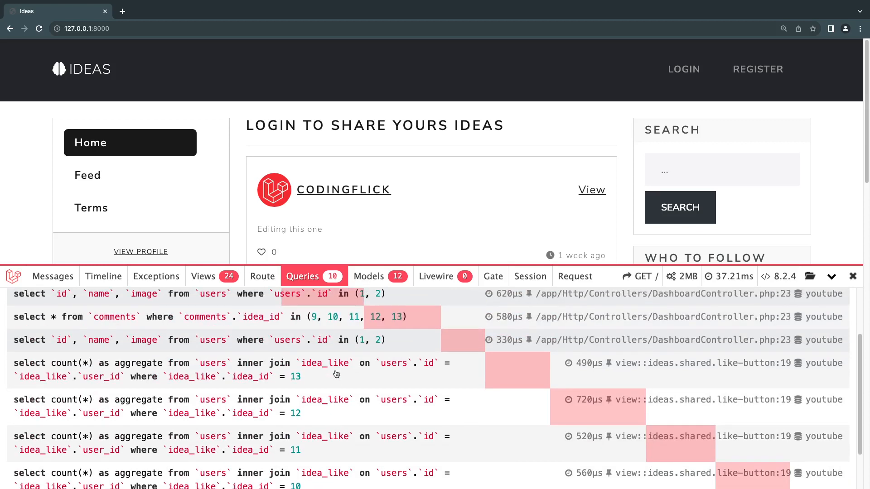
pyautogui.scroll(-3)
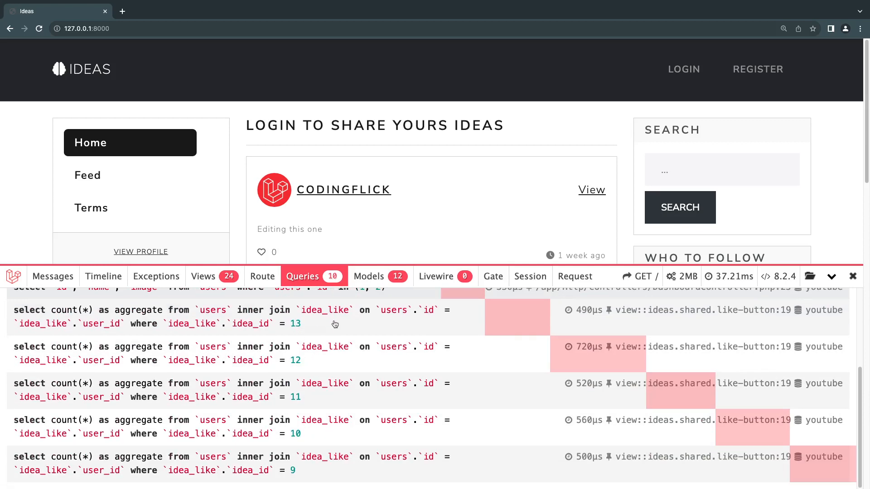
pyautogui.scroll(-3)
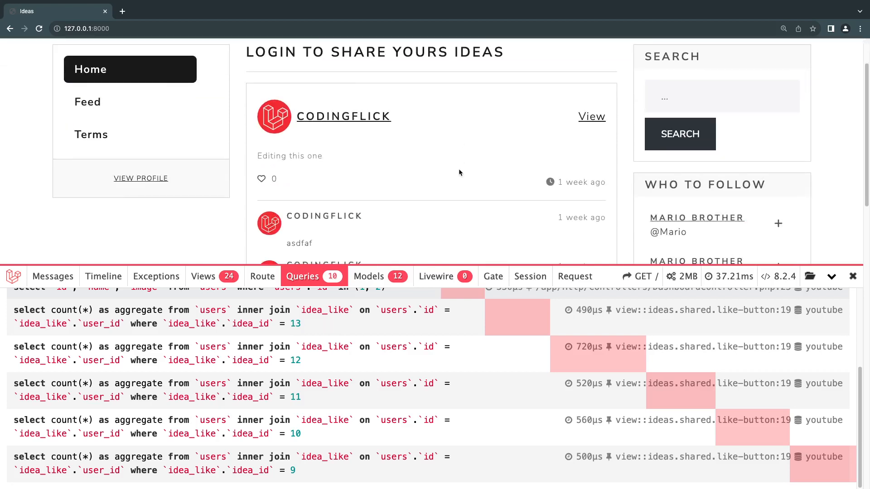
pyautogui.scroll(-3)
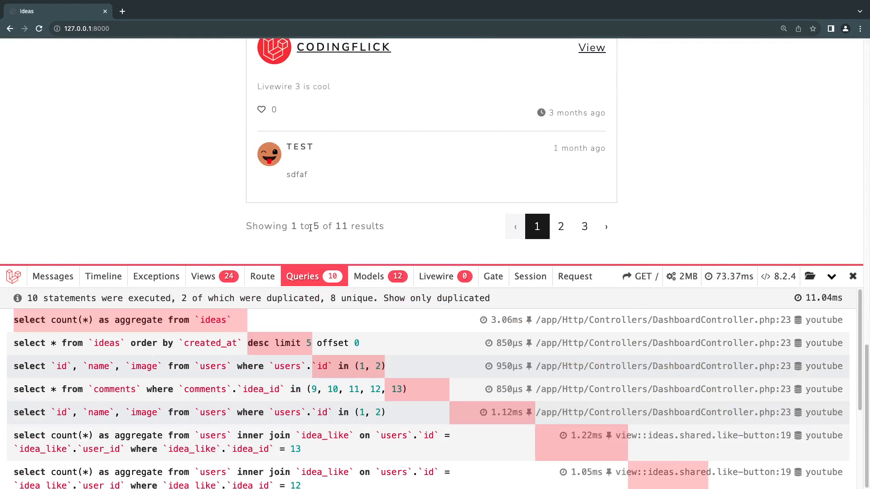
pyautogui.scroll(-3)
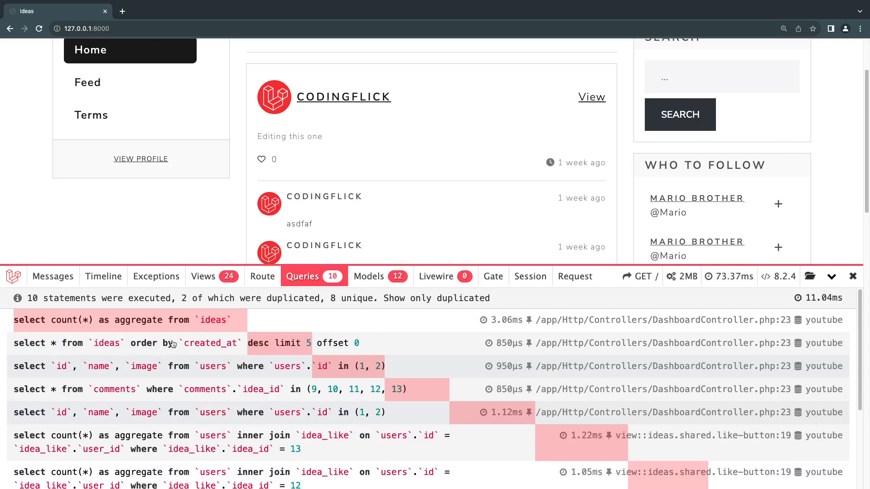
pyautogui.moveTo(179, 350)
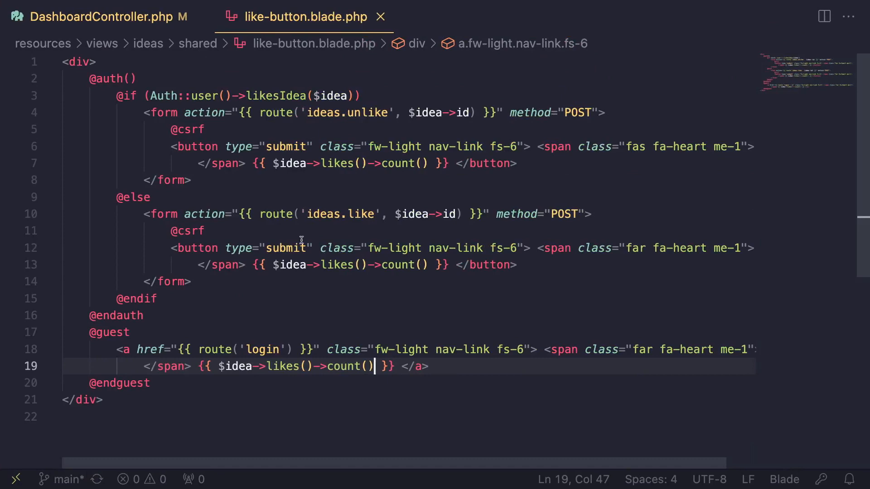
# - Insert withCount() before orderBy in DashboardController's ideas query
pyautogui.click(100, 17)
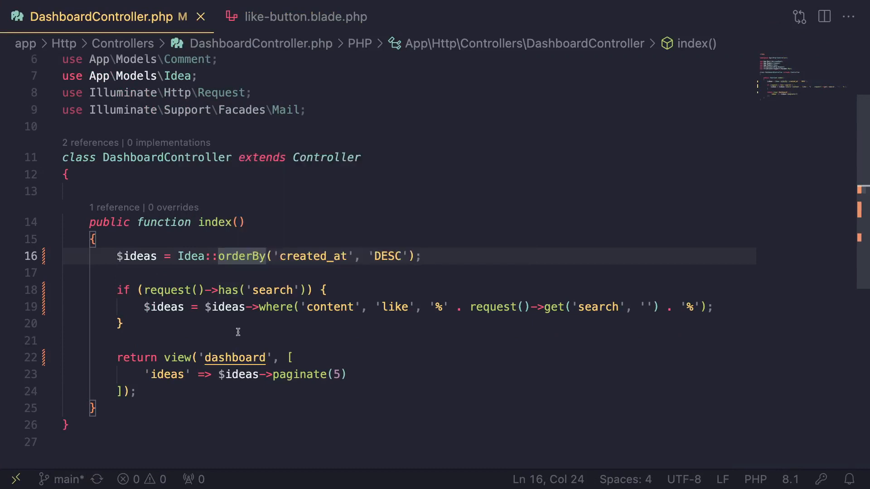
pyautogui.write('withCount')
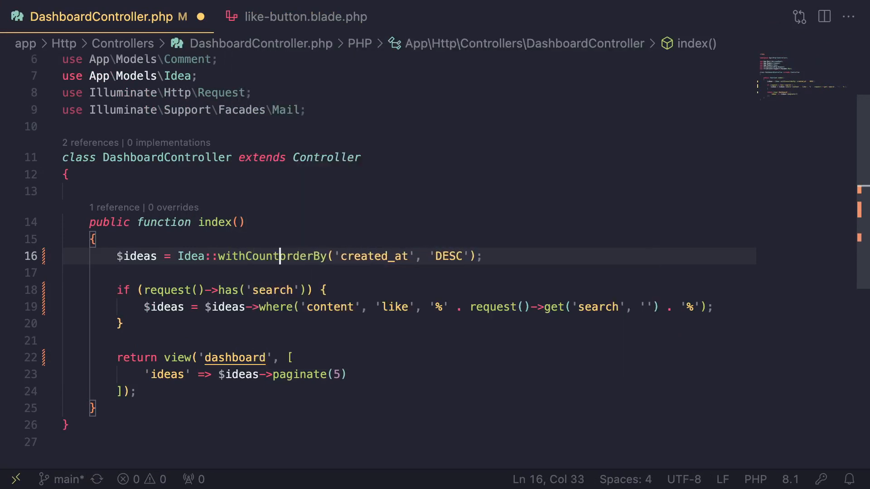
pyautogui.write('()->')
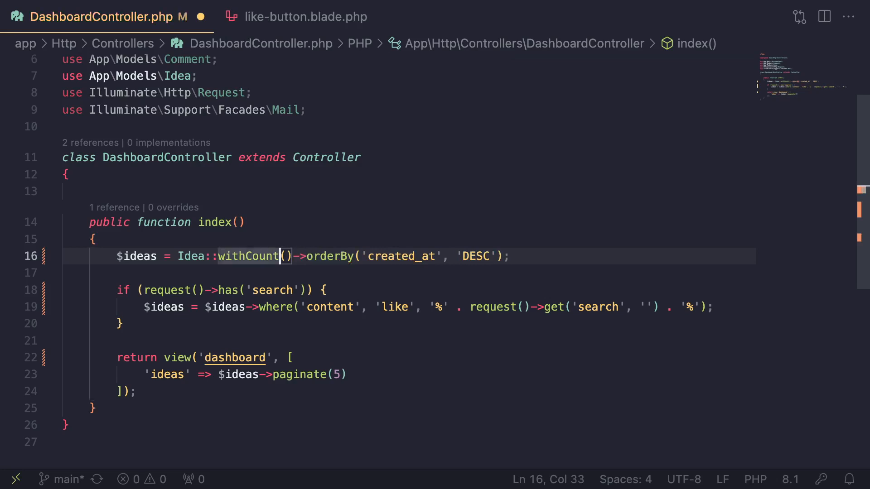
pyautogui.write("'")
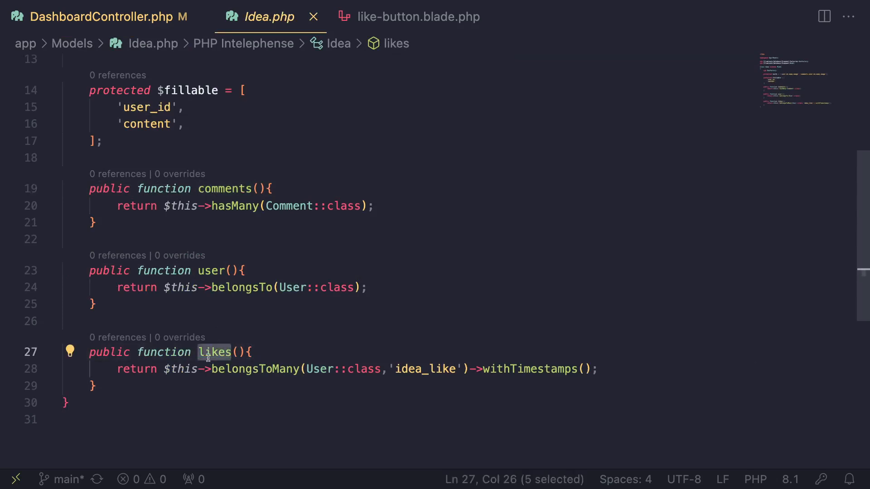
# - Complete the call as withCount(['likes']) in DashboardController and save
pyautogui.click(100, 17)
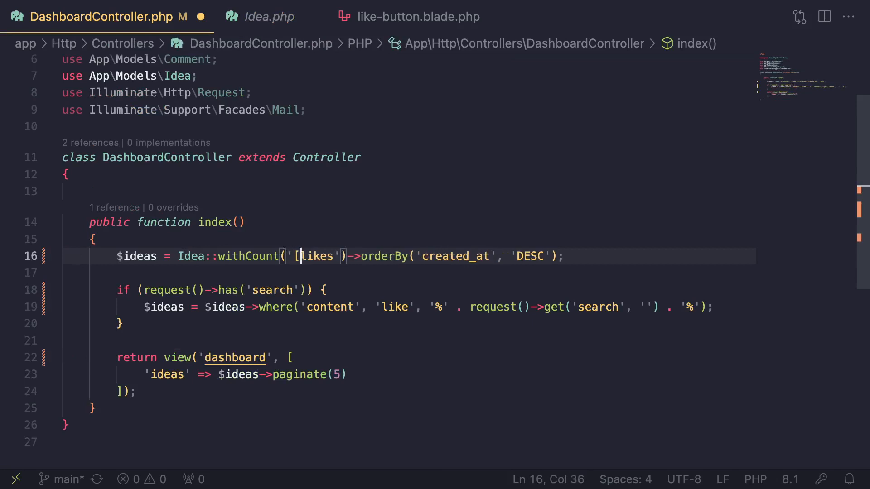
pyautogui.press('Backspace')
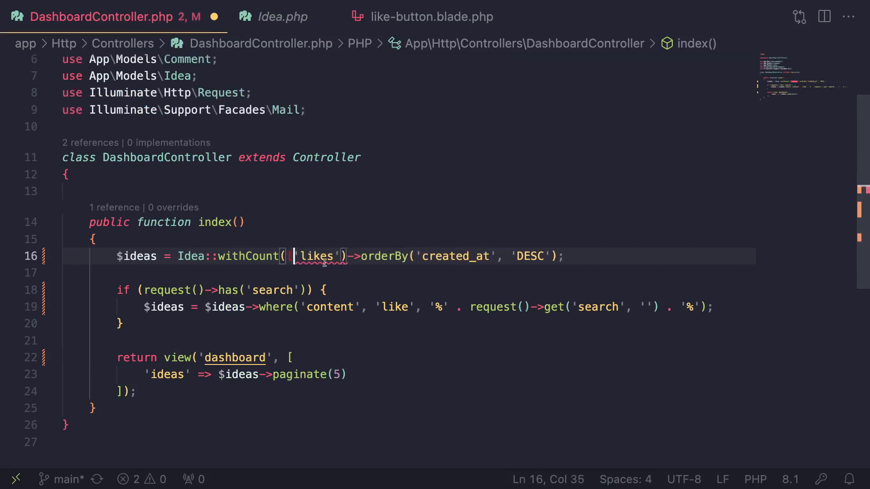
pyautogui.write(']')
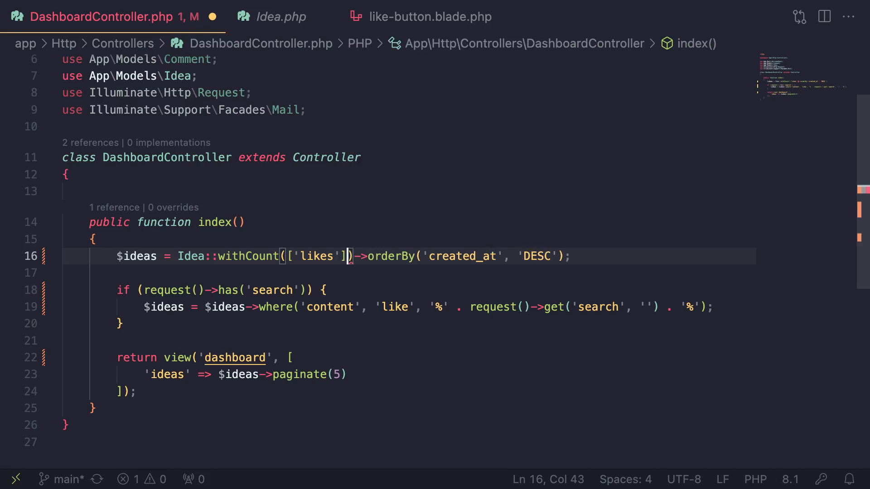
pyautogui.press('Backspace')
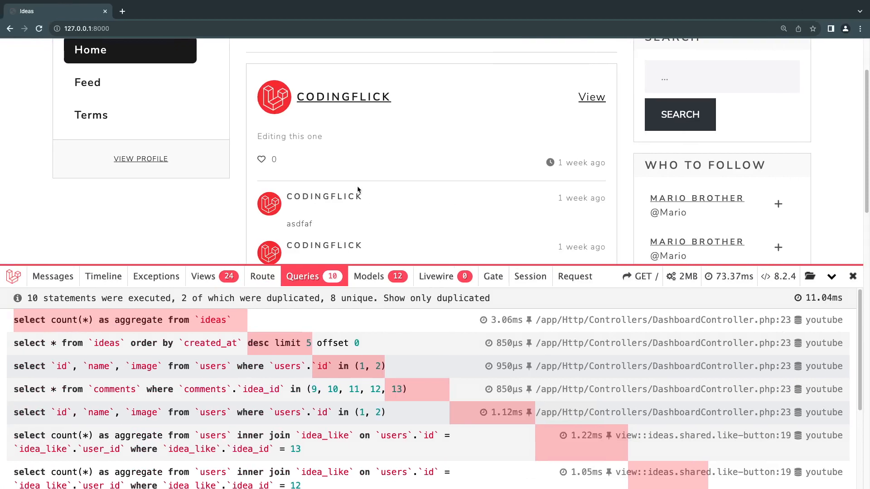
pyautogui.moveTo(242, 343)
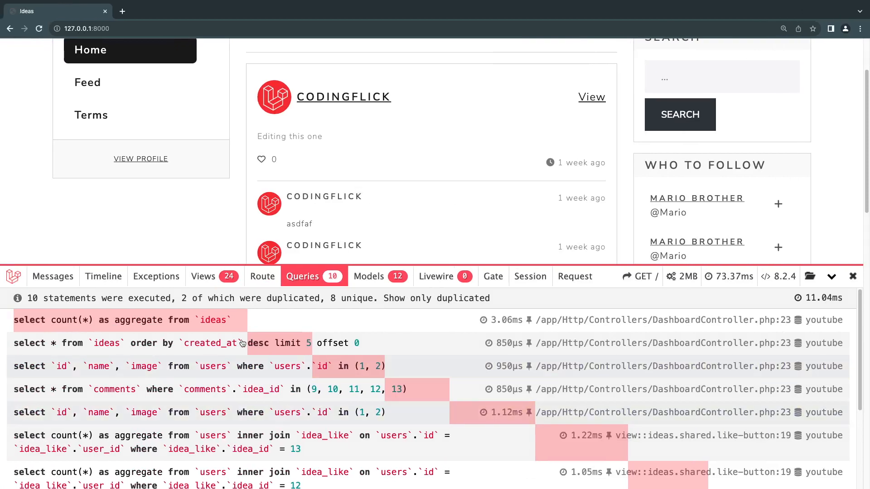
pyautogui.moveTo(251, 357)
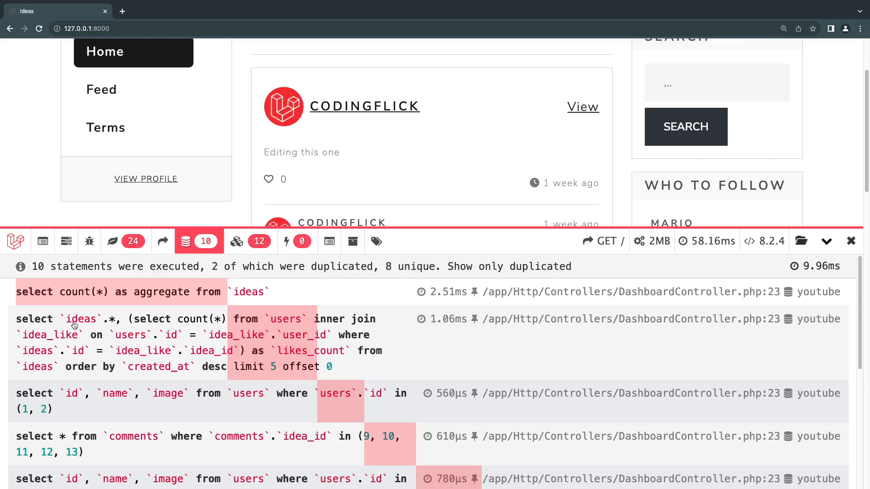
pyautogui.moveTo(175, 323)
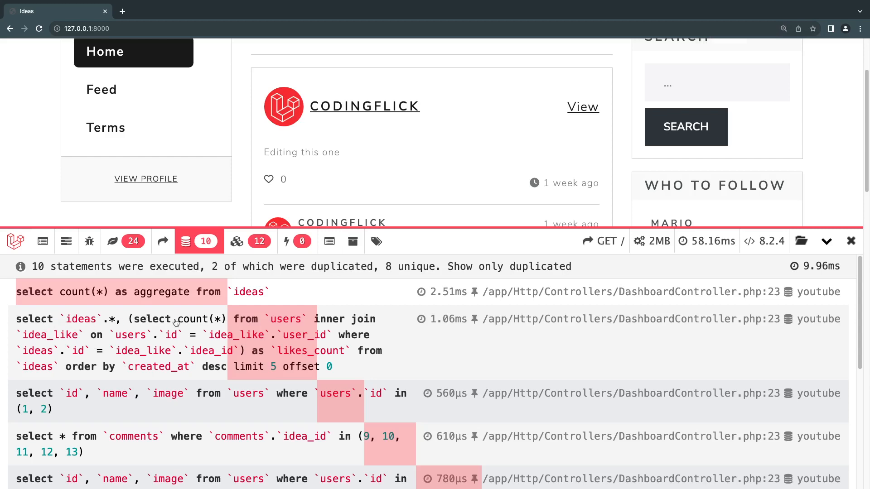
pyautogui.moveTo(227, 325)
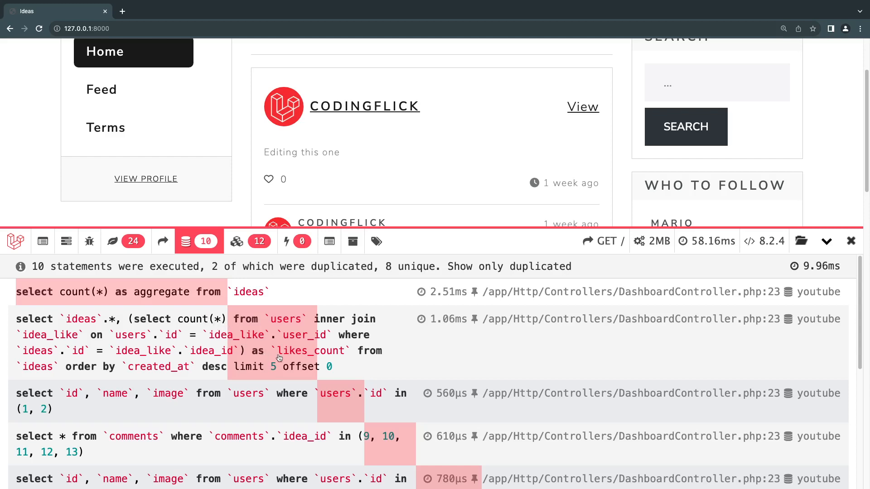
# - Select likes_count in the dashboard ideas query within the Debugbar query log
pyautogui.doubleClick(311, 351)
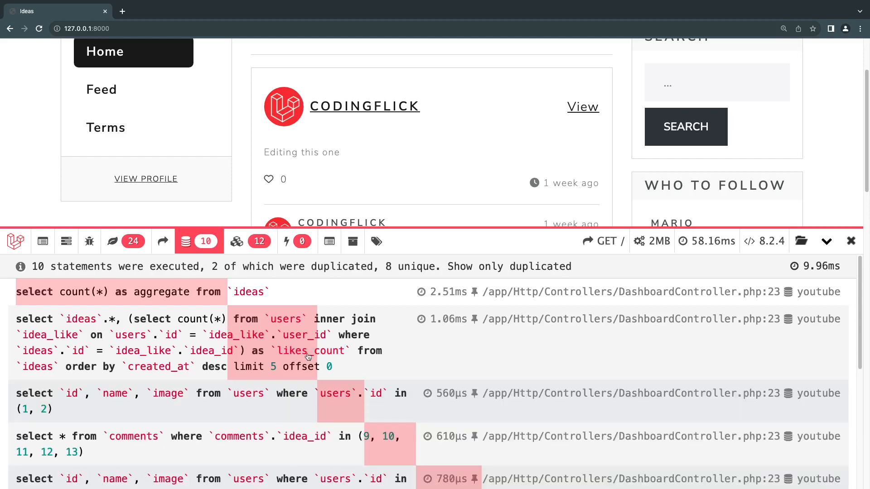
pyautogui.click(309, 351)
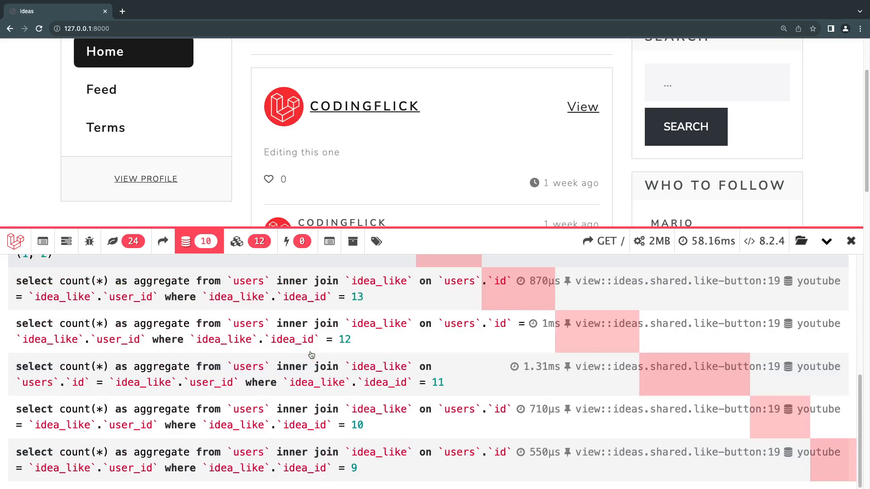
pyautogui.moveTo(348, 322)
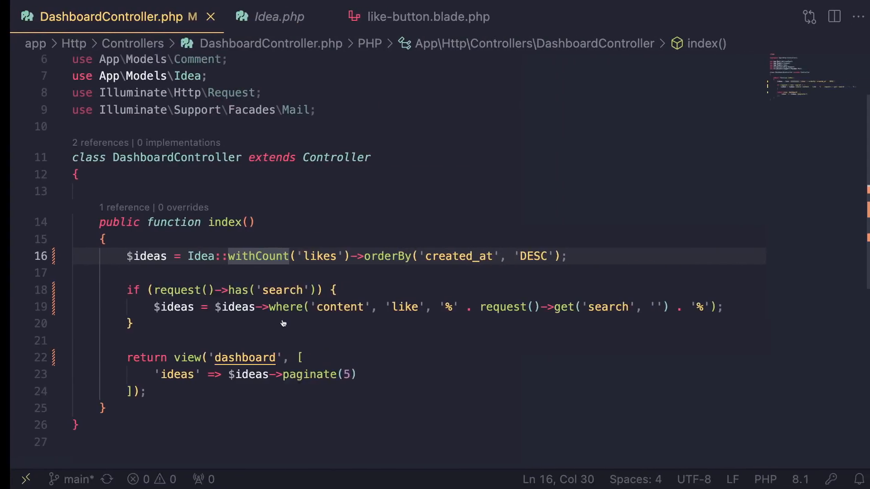
# - Replace $idea->likes()->count() with $idea->likes_count in like-button.blade.php
pyautogui.click(419, 17)
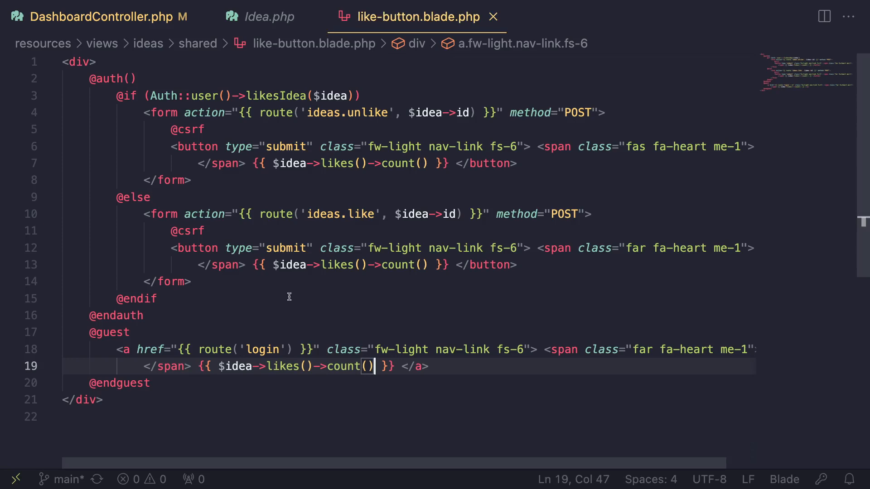
pyautogui.doubleClick(236, 366)
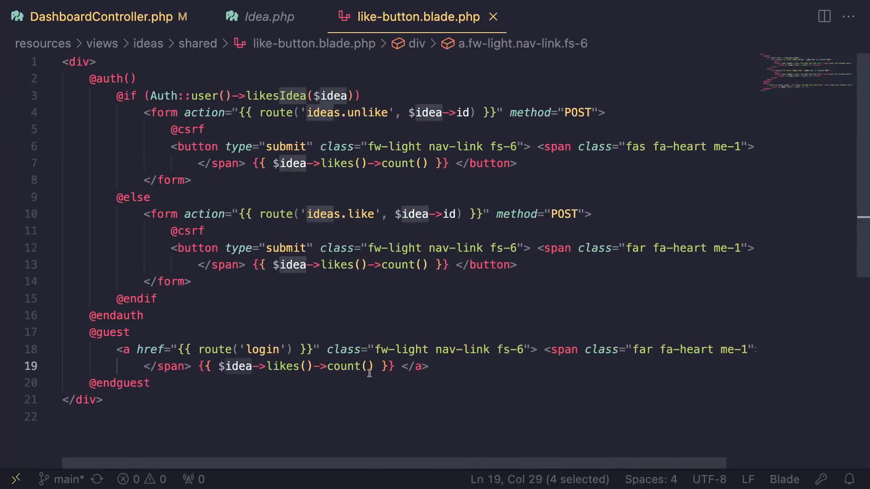
pyautogui.press('Delete')
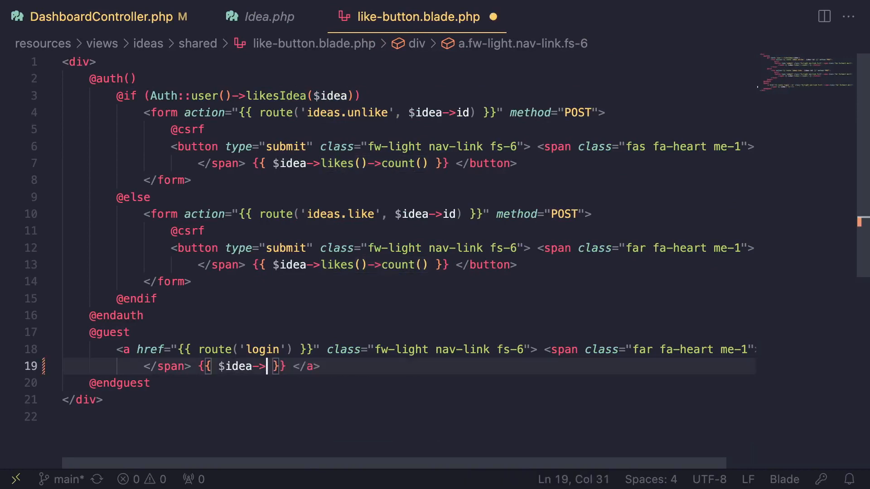
pyautogui.write('likes')
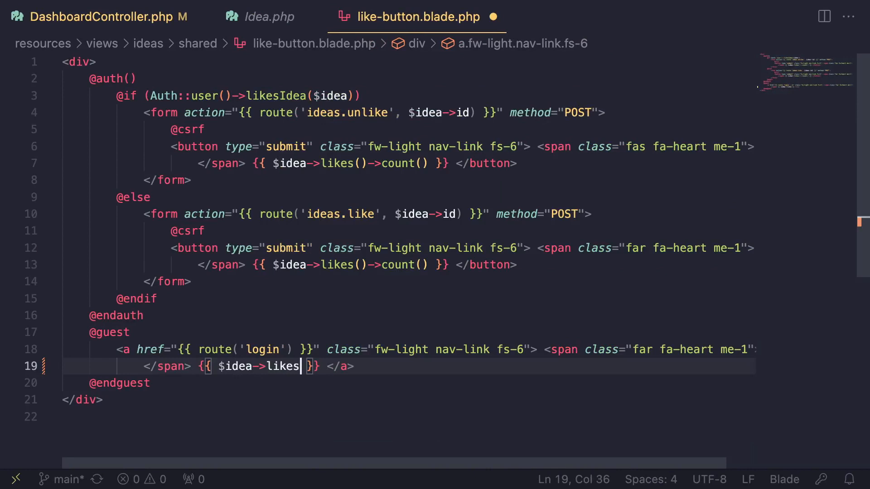
pyautogui.write('_count')
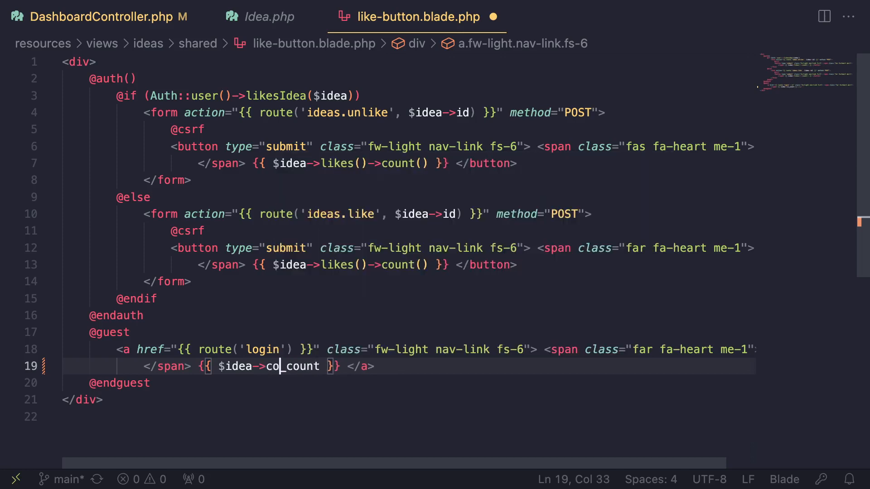
pyautogui.press('BackSpace')
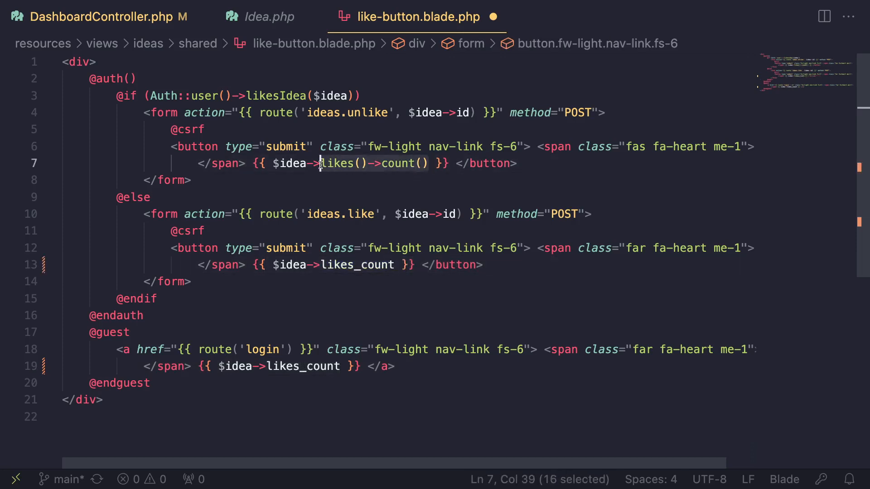
pyautogui.write('likes_count')
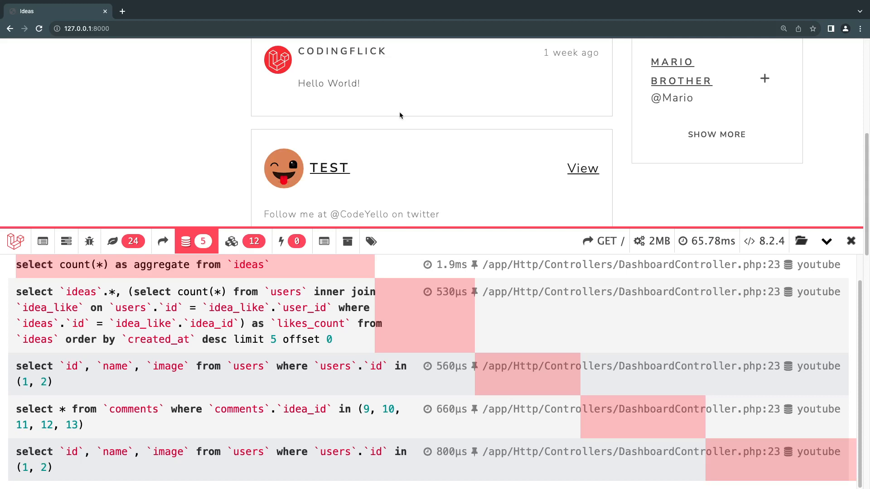
pyautogui.moveTo(264, 323)
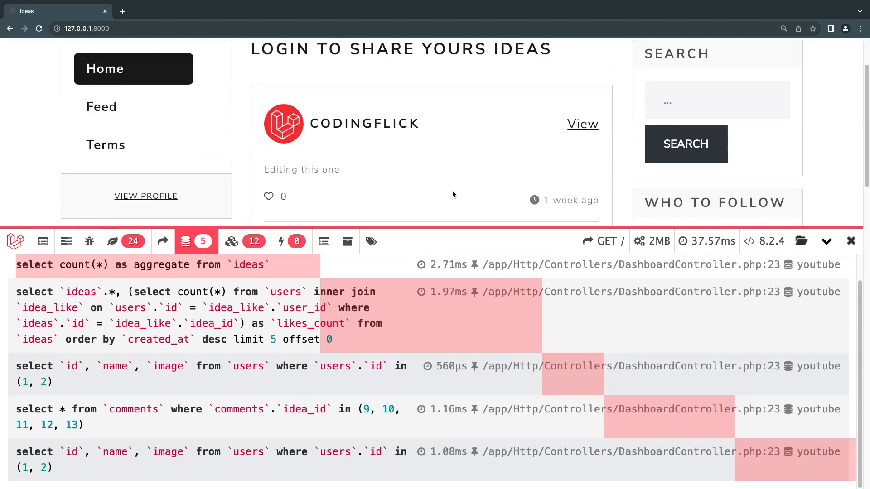
# - Scroll the 5-statement query log, then minimize the Debugbar
pyautogui.scroll(-3)
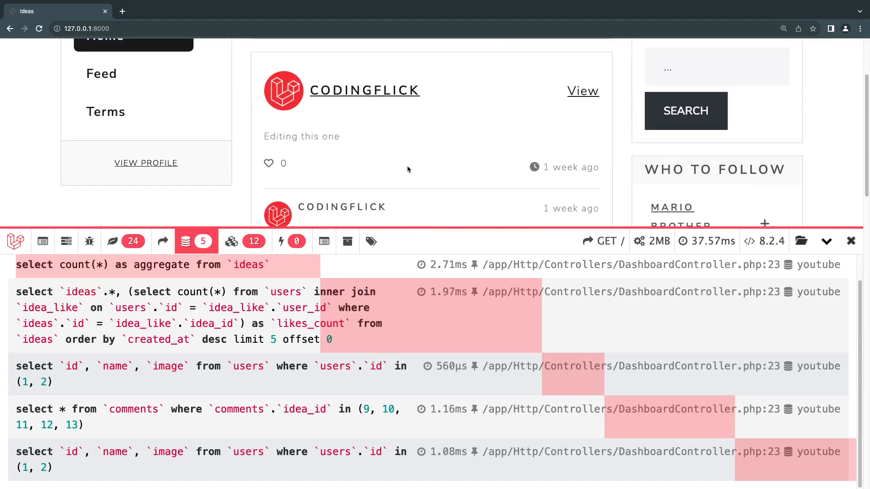
pyautogui.moveTo(348, 179)
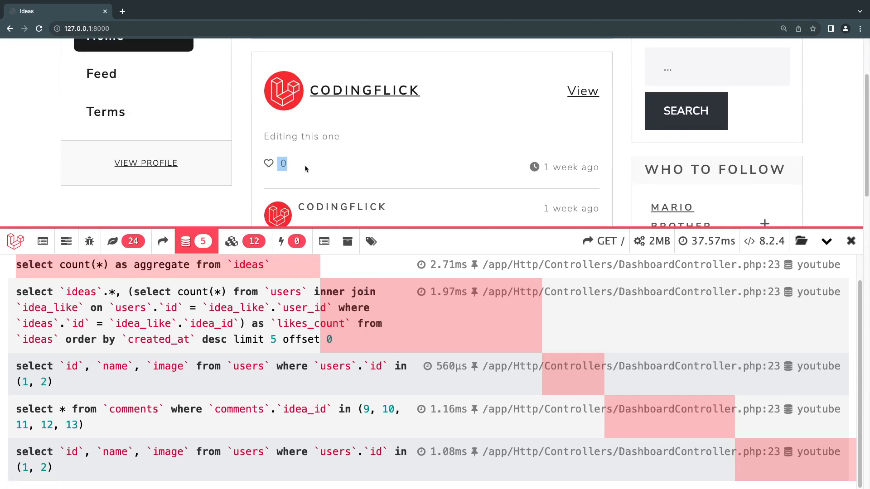
pyautogui.moveTo(282, 164)
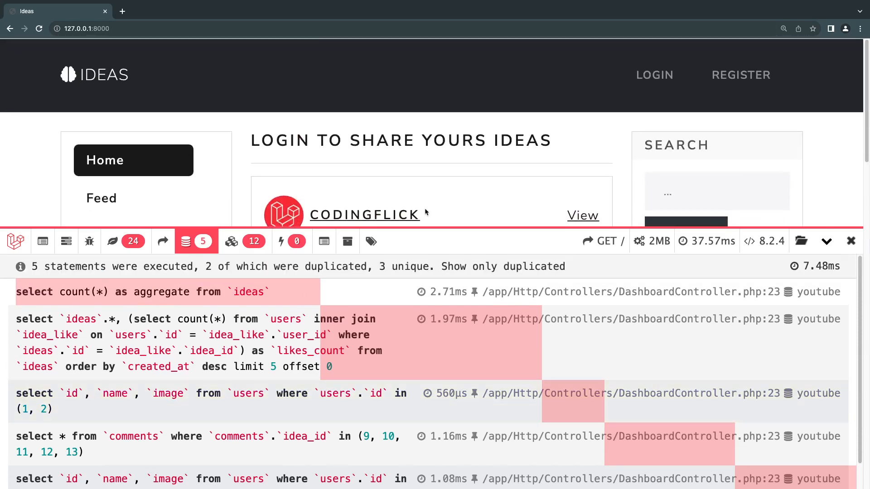
pyautogui.scroll(-3)
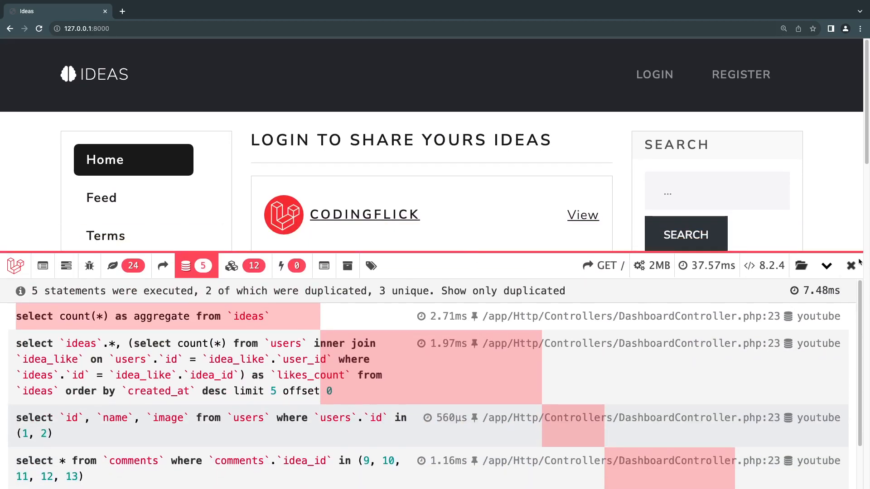
pyautogui.click(826, 265)
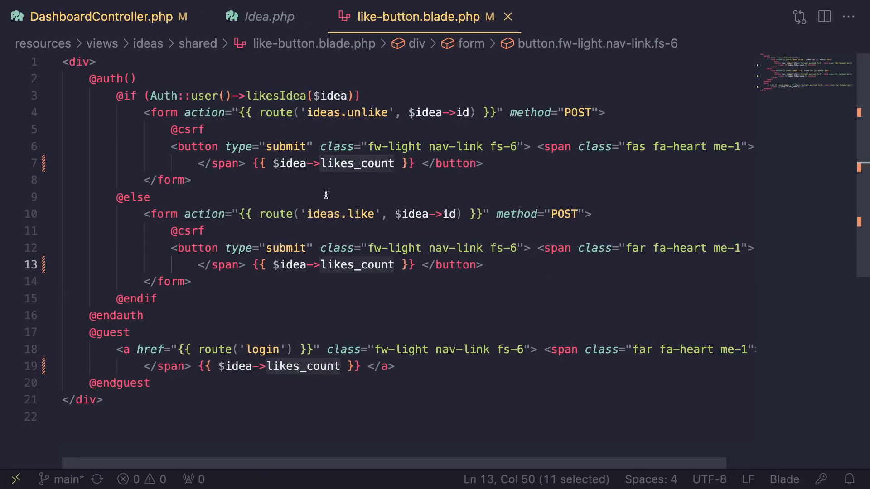
# - Select the withCount call in DashboardController, then go to the blank line under $with
pyautogui.click(100, 17)
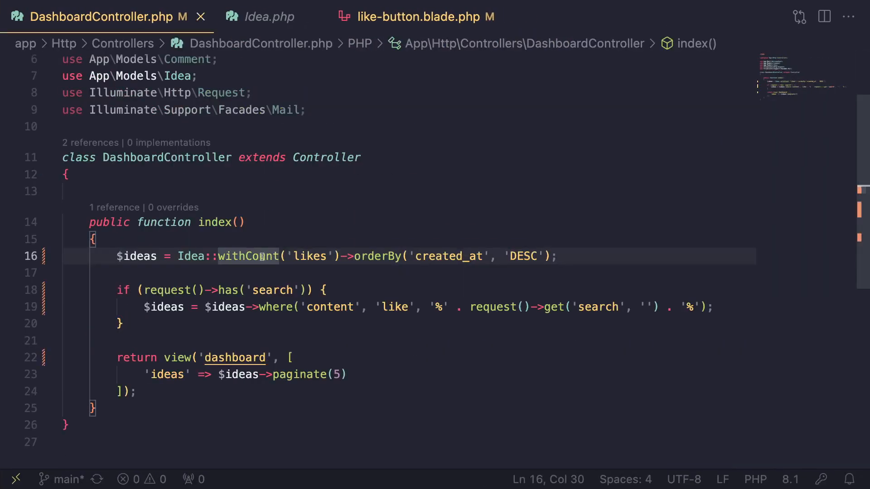
pyautogui.doubleClick(247, 256)
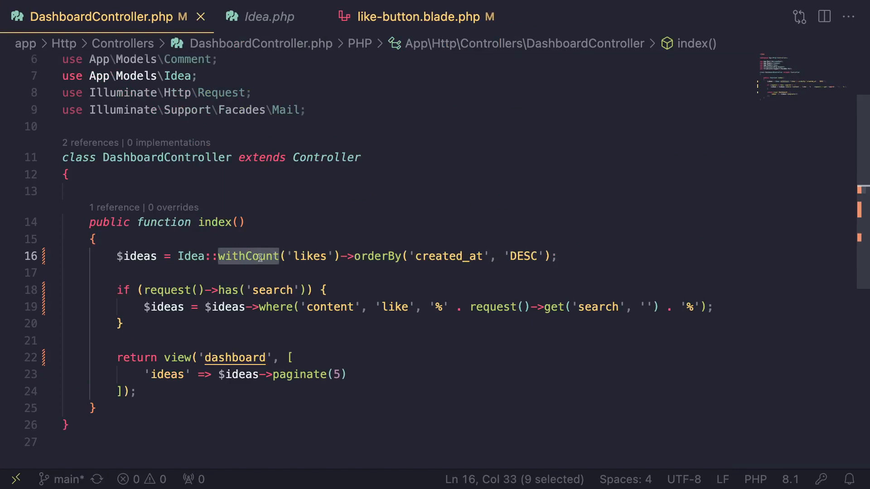
pyautogui.moveTo(190, 255)
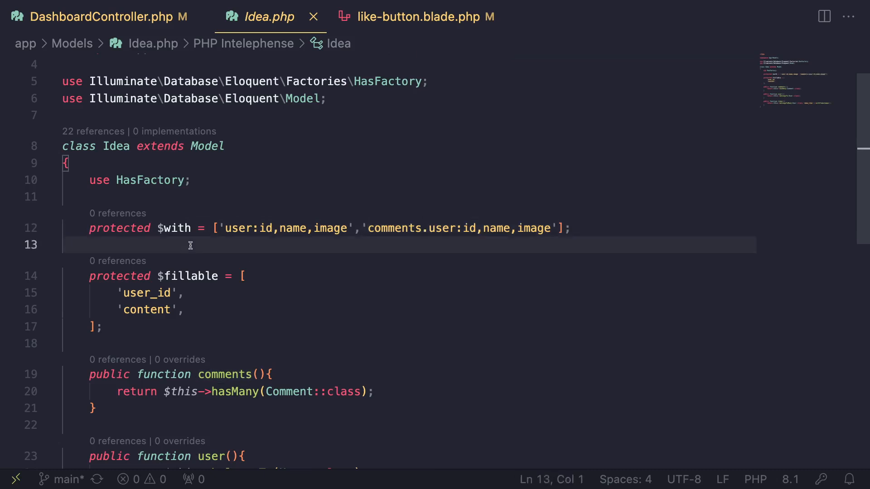
pyautogui.moveTo(253, 239)
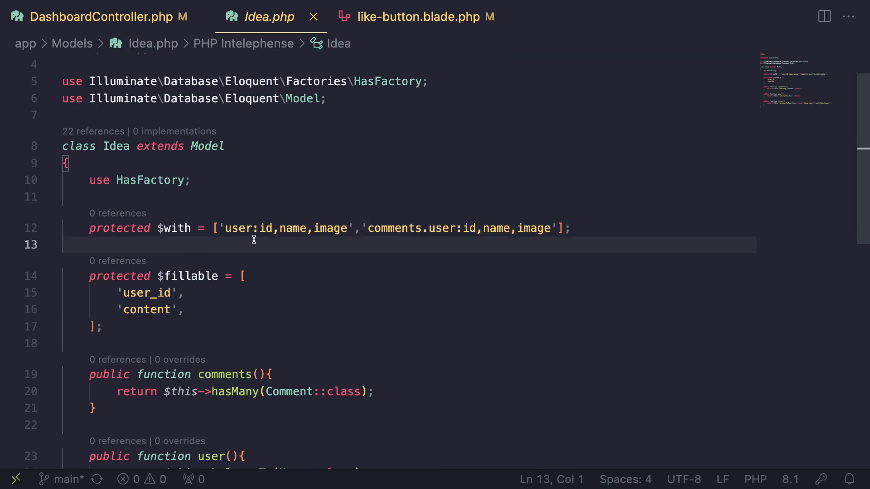
pyautogui.click(100, 17)
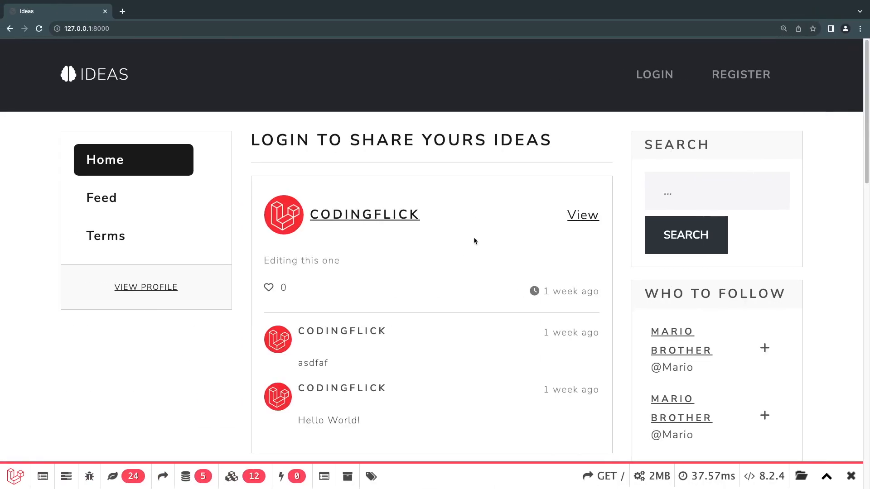
# - Open the single page of the 'I like youtube' idea (ideas/11)
pyautogui.scroll(-3)
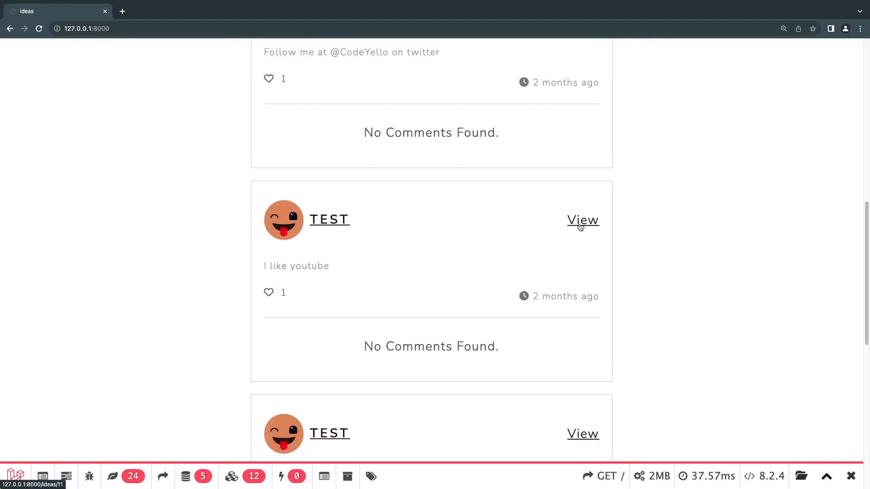
pyautogui.click(582, 219)
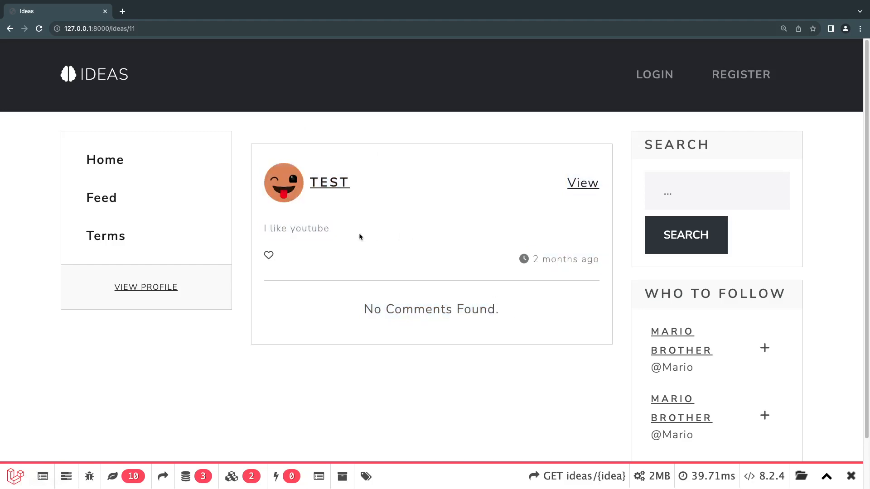
pyautogui.moveTo(277, 258)
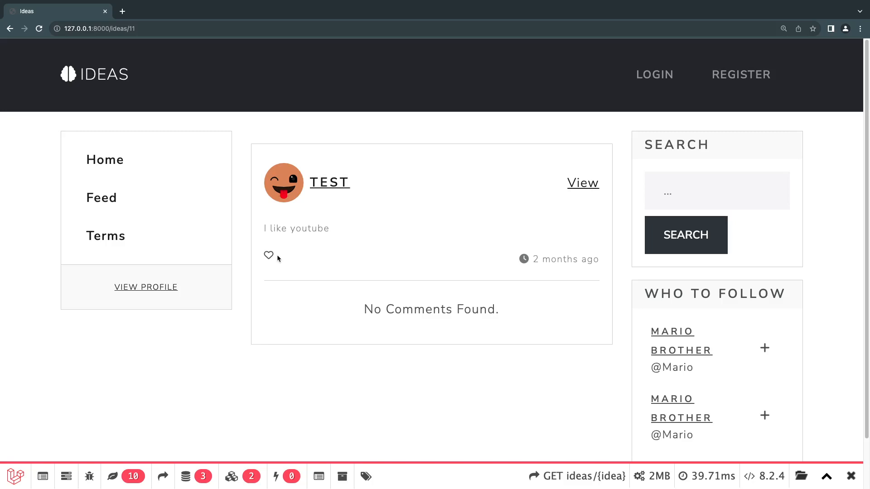
pyautogui.moveTo(326, 259)
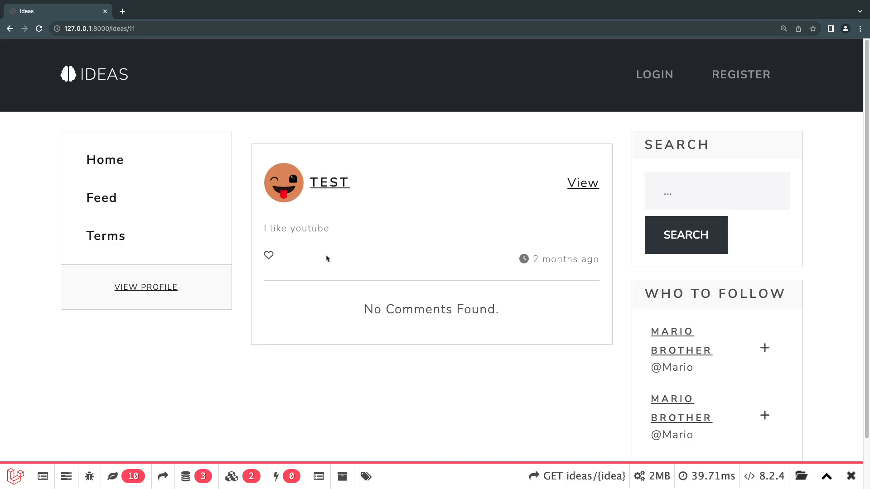
pyautogui.moveTo(344, 255)
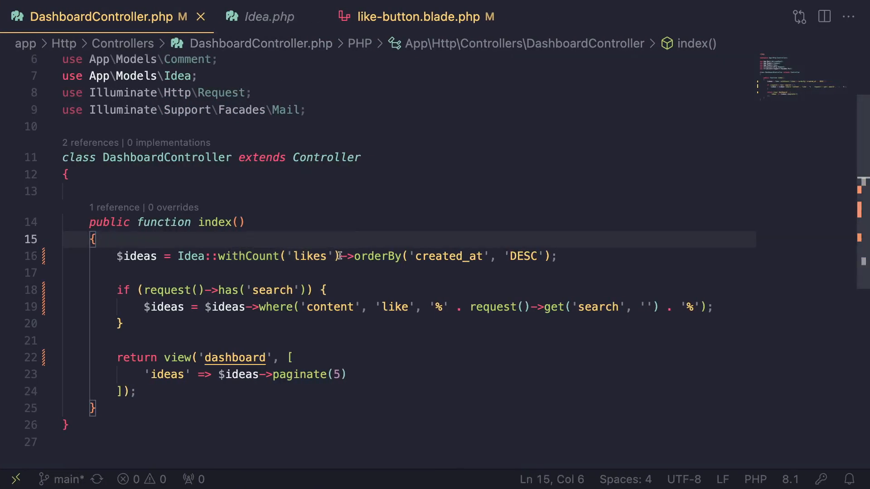
# - Remove withCount from the dashboard query and add protected $withCount = ['likes'] to Idea
pyautogui.press('Backspace')
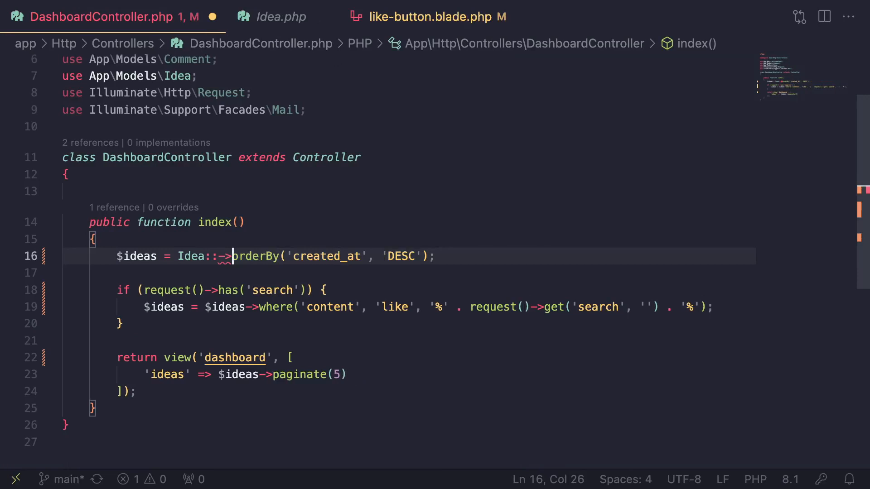
pyautogui.click(270, 17)
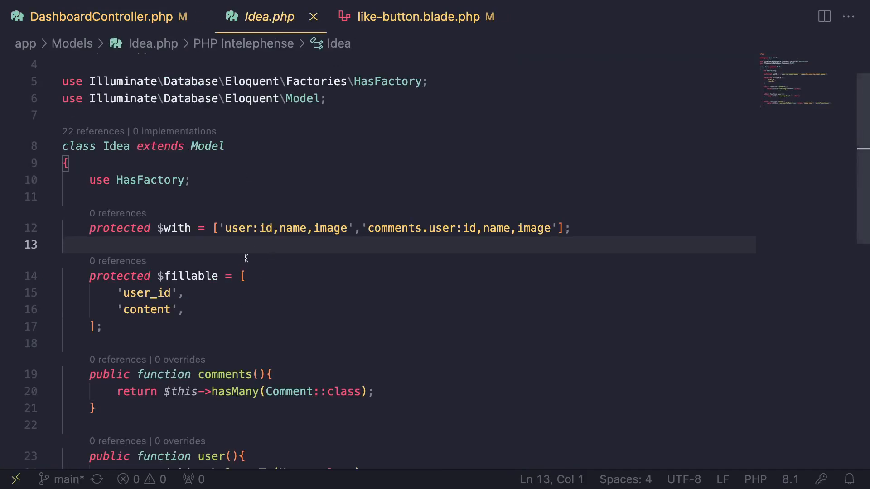
pyautogui.press('enter')
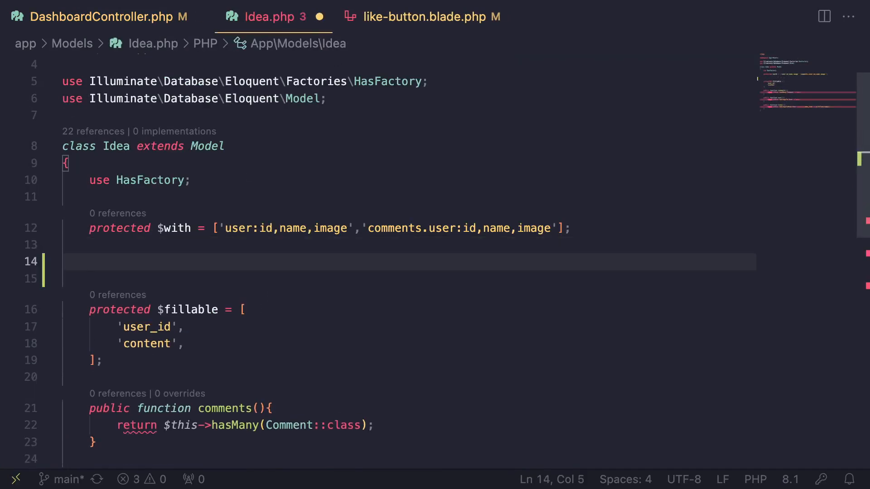
pyautogui.write('protected $withCount =')
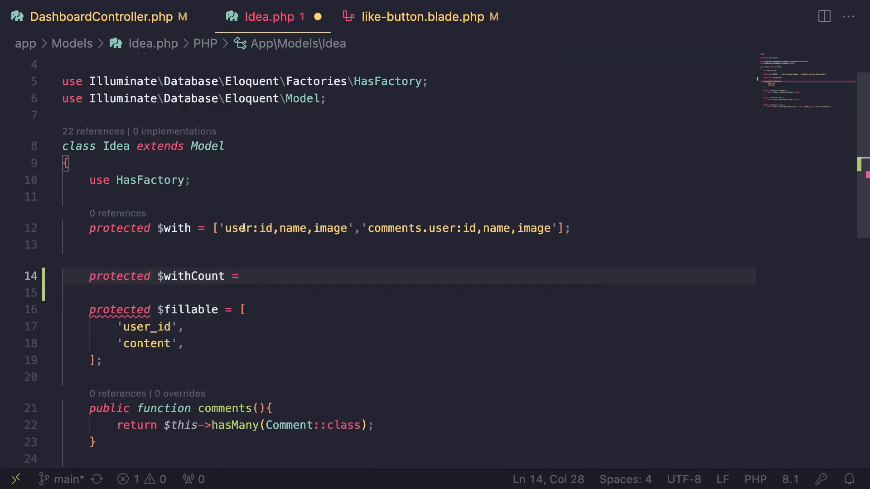
pyautogui.write('[')
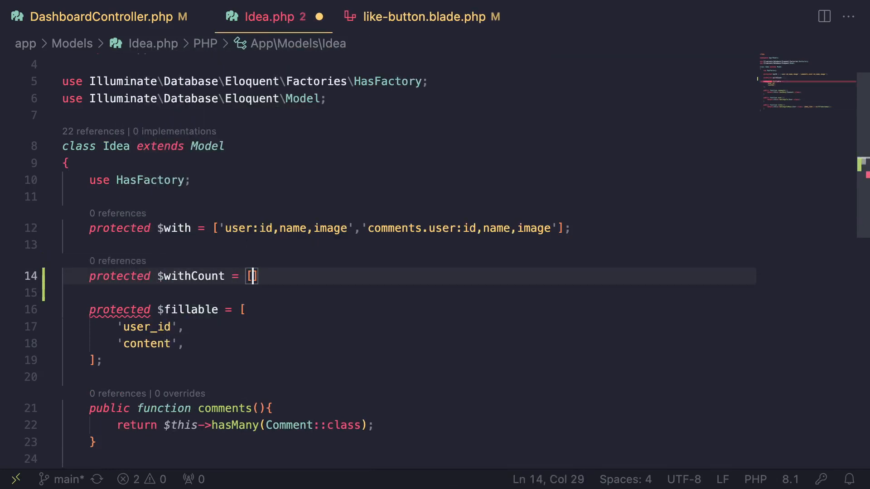
pyautogui.write("''")
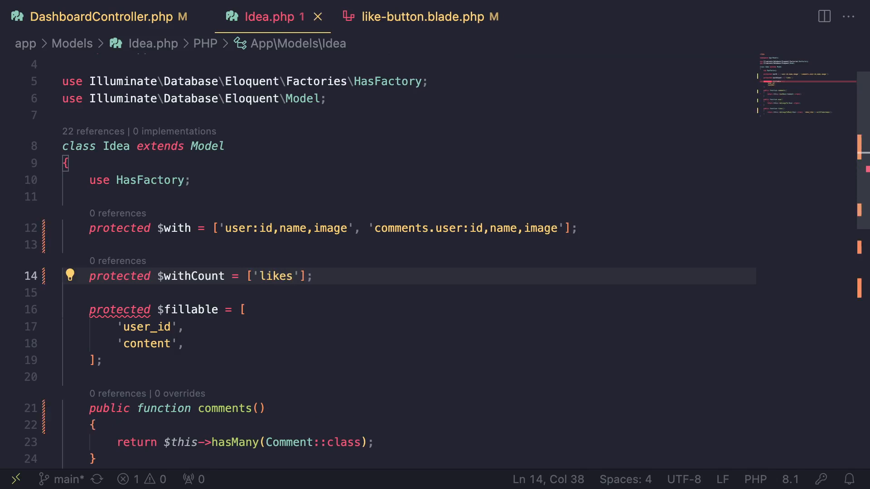
pyautogui.doubleClick(190, 276)
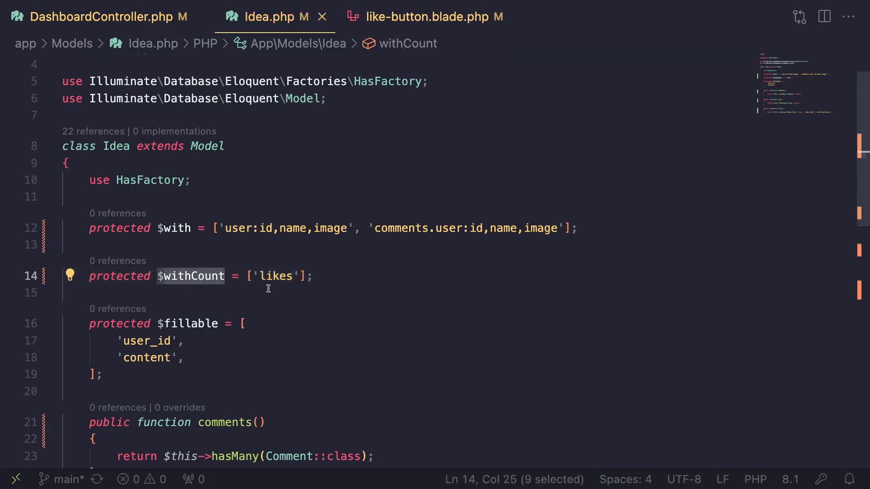
pyautogui.doubleClick(276, 276)
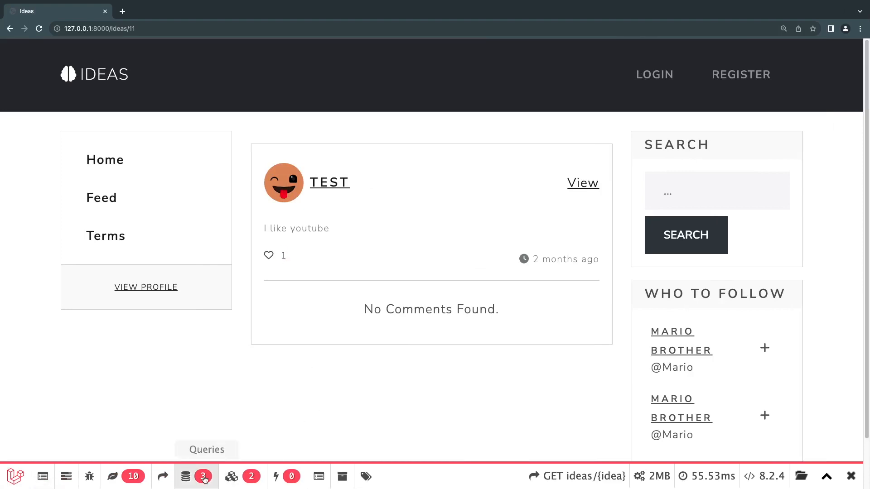
# - Confirm idea 11's query log counts likes_count, then go to the login page
pyautogui.click(196, 477)
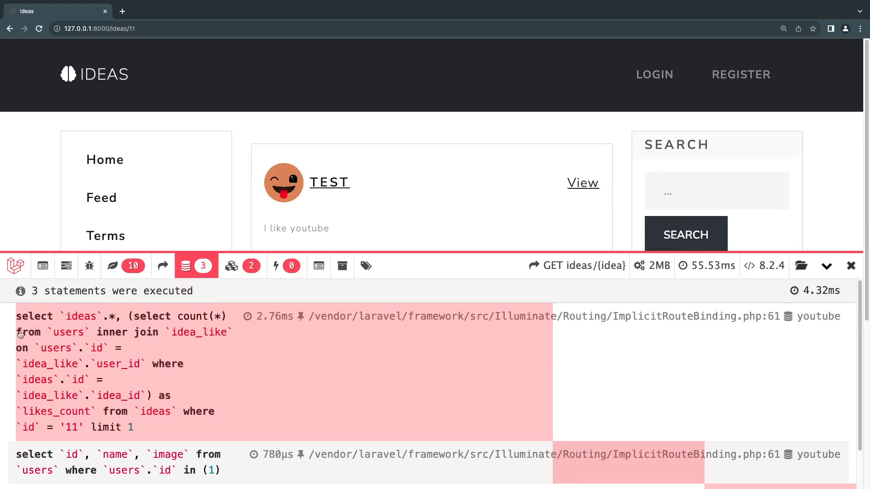
pyautogui.click(851, 265)
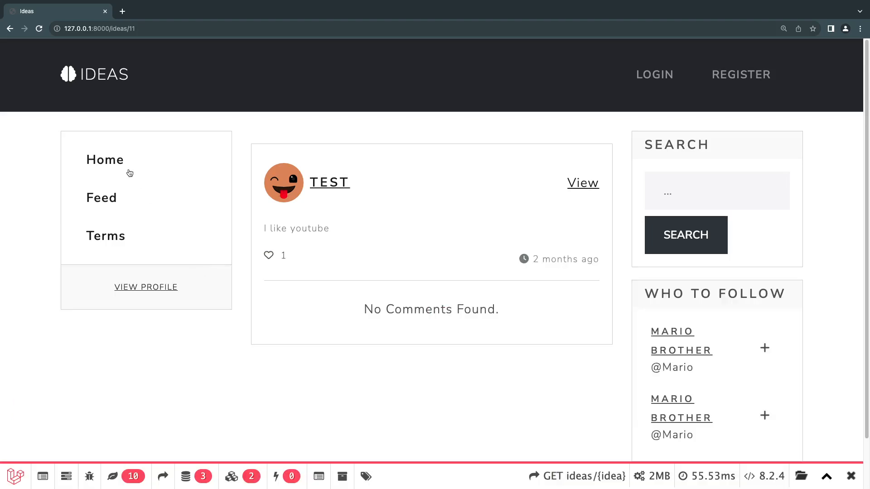
pyautogui.click(104, 160)
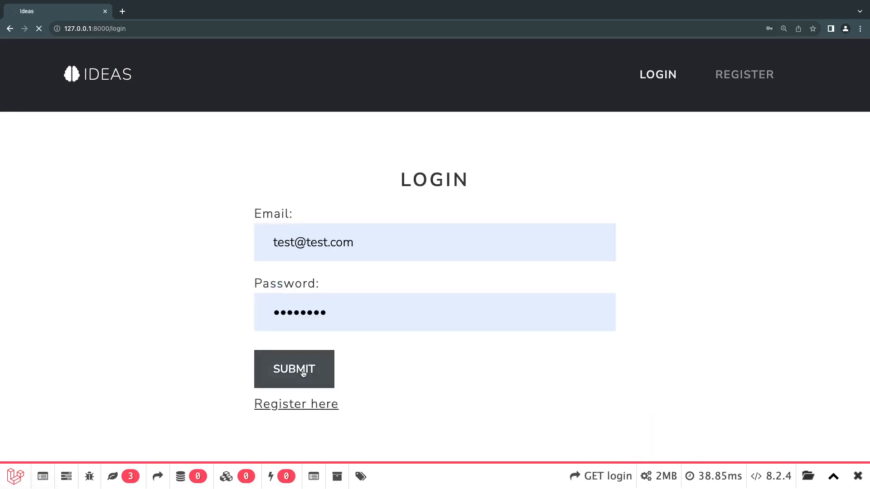
# - Log in and scroll the feed to see each idea's like count
pyautogui.click(294, 369)
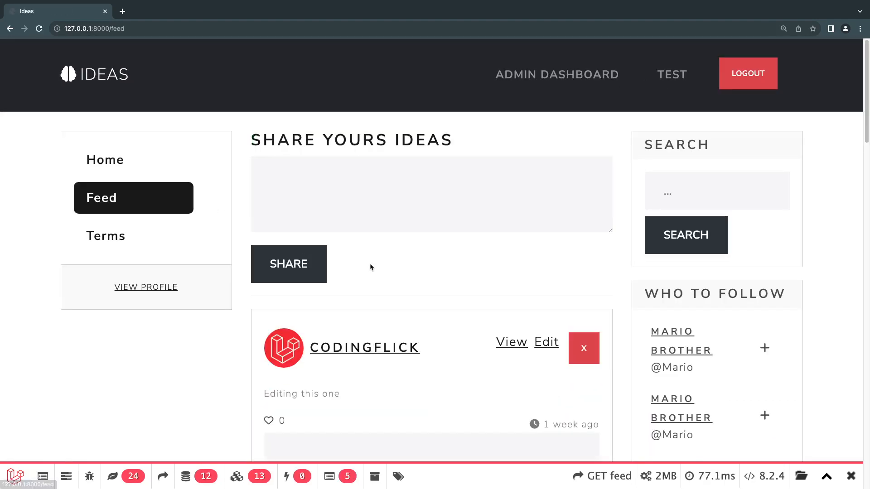
pyautogui.scroll(-3)
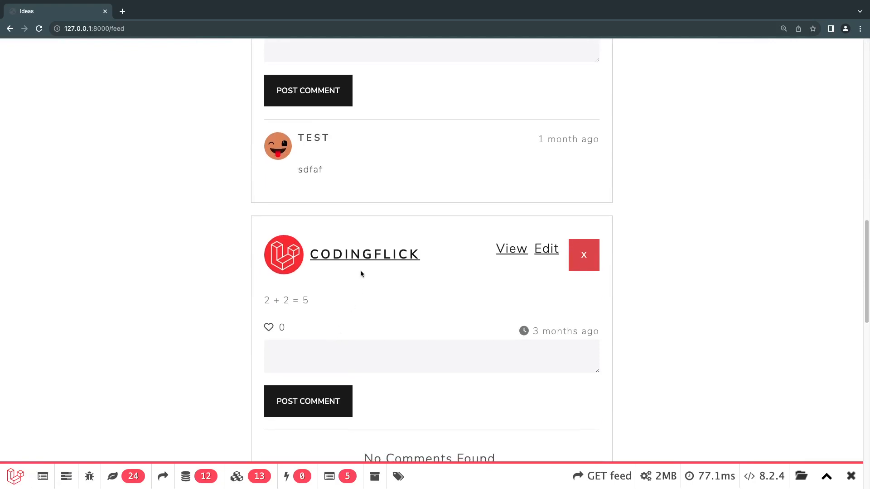
# - Browse CodingFlick's profile (users/2) to check like counts on their ideas
pyautogui.click(364, 254)
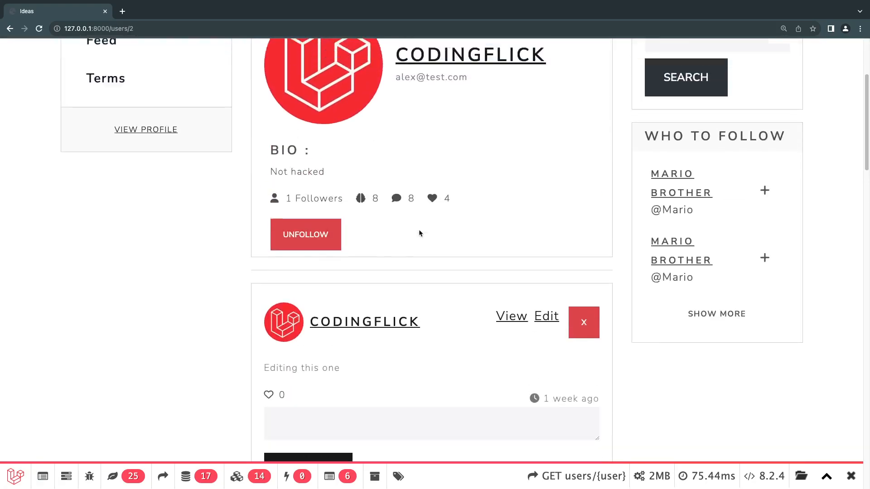
pyautogui.scroll(-3)
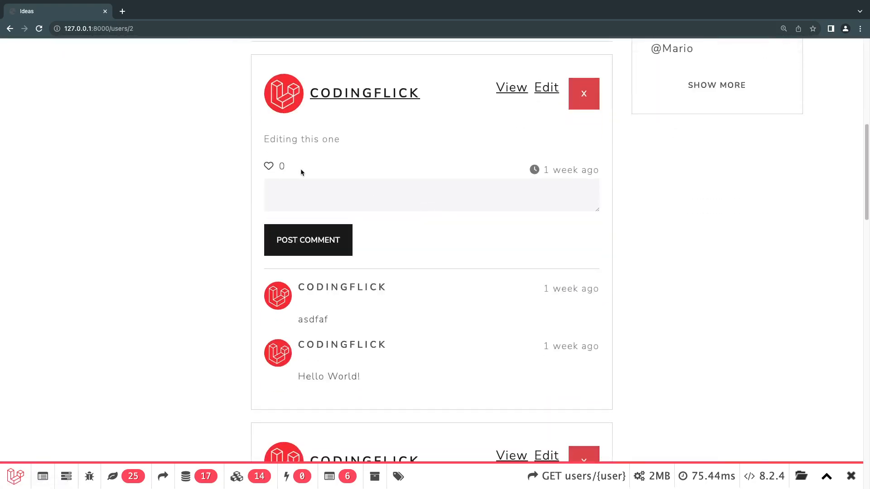
pyautogui.scroll(-3)
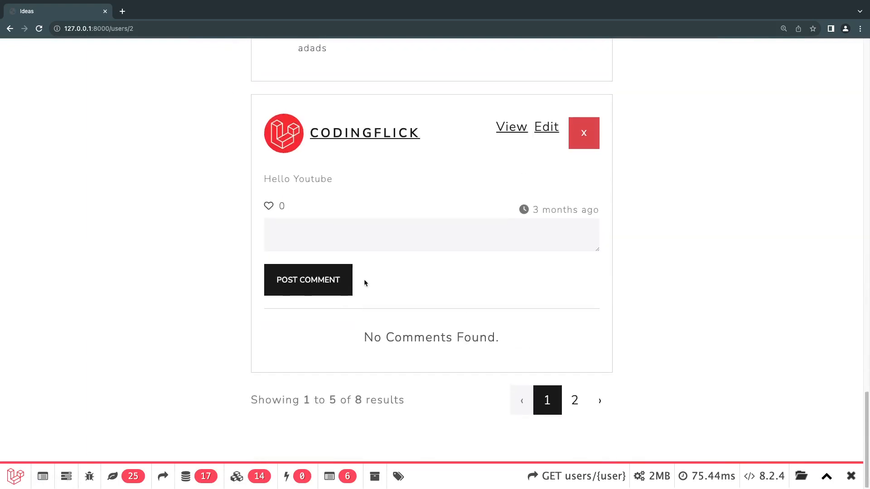
pyautogui.scroll(3)
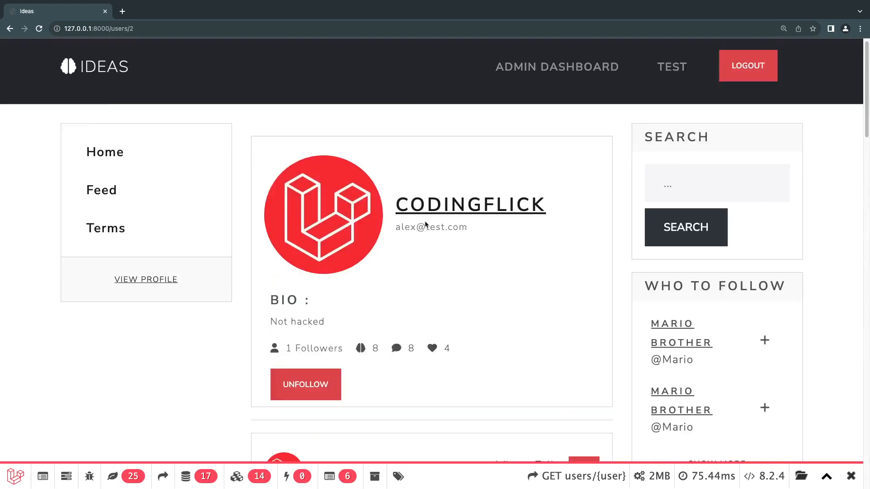
pyautogui.scroll(-3)
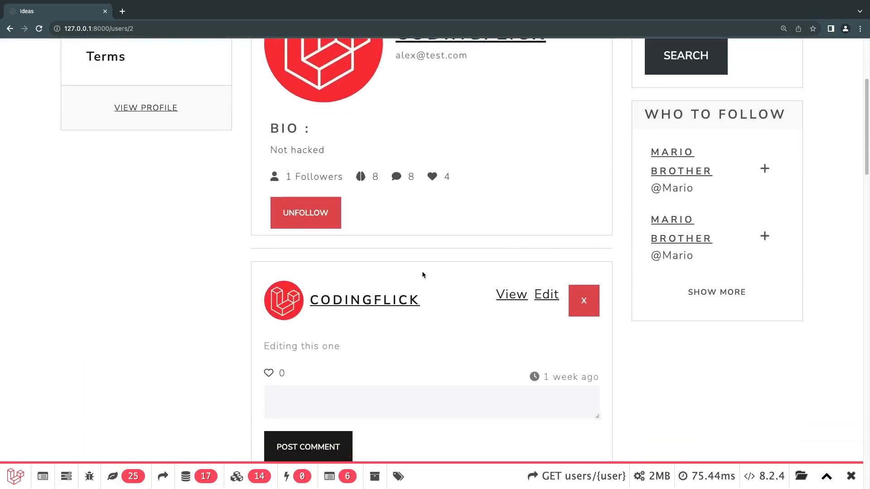